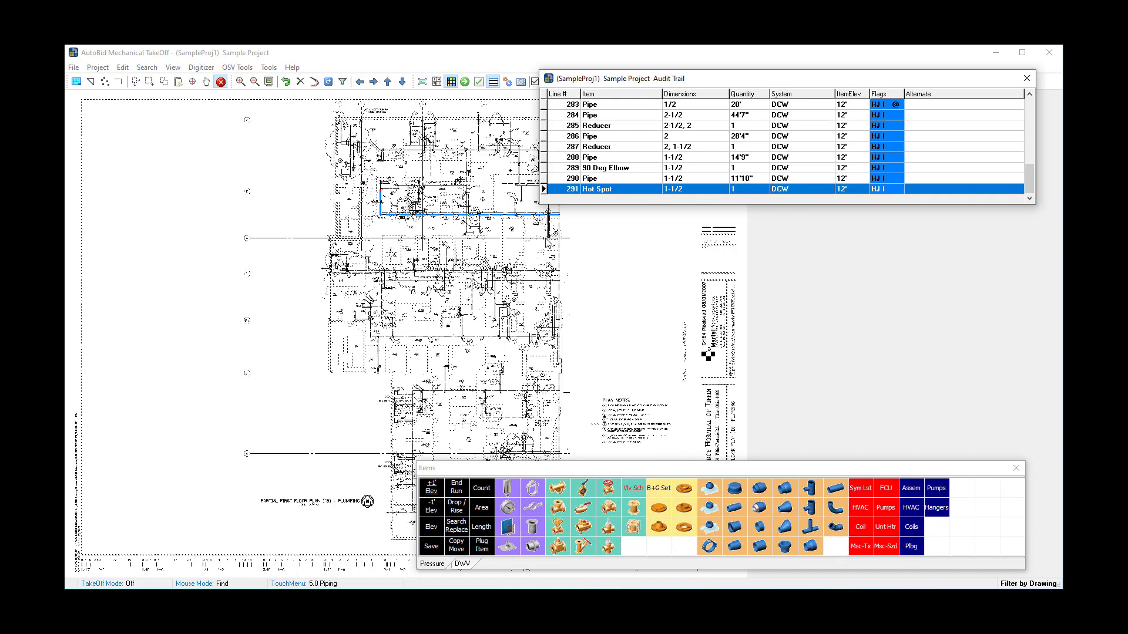
mouse_move(274, 118)
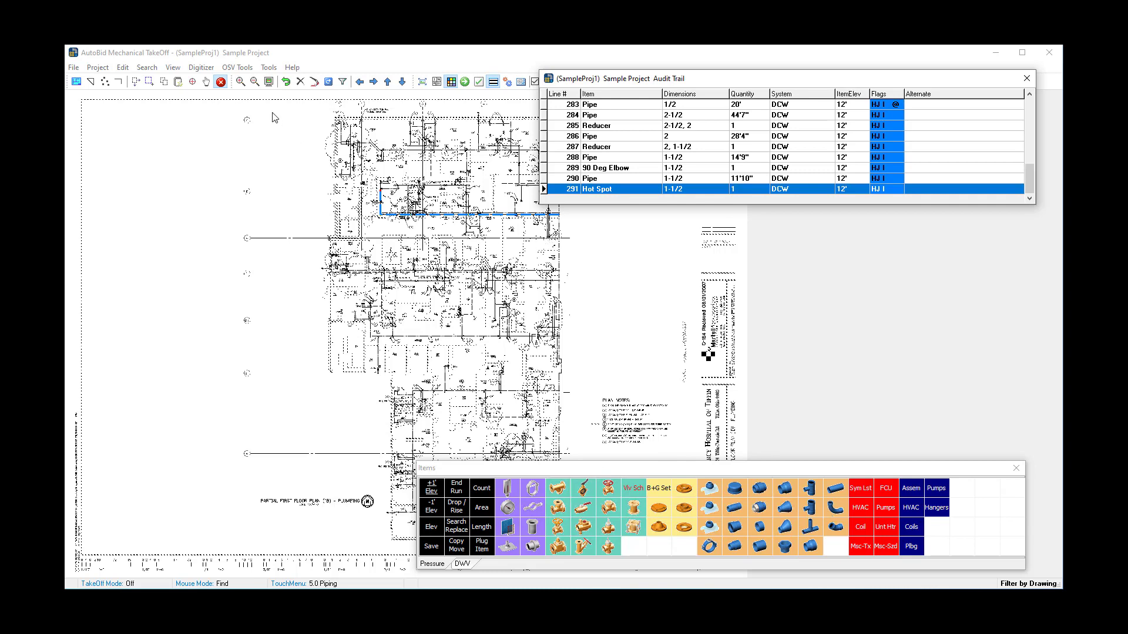
Invoke Customize TouchMenus from the Digitizer menu.
click(201, 67)
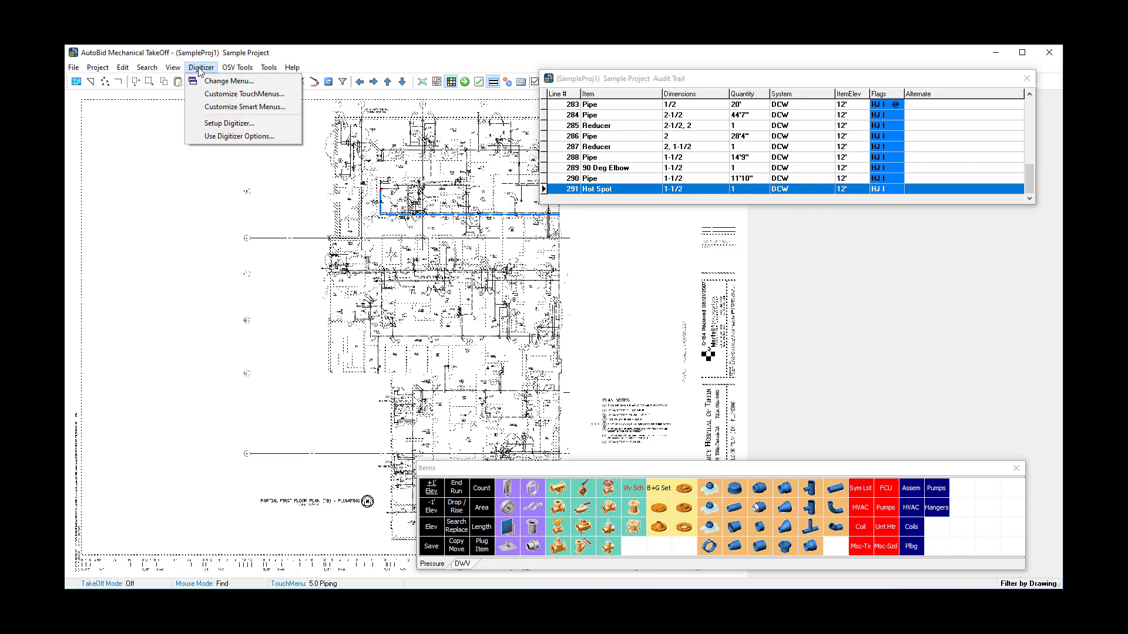
mouse_move(245, 94)
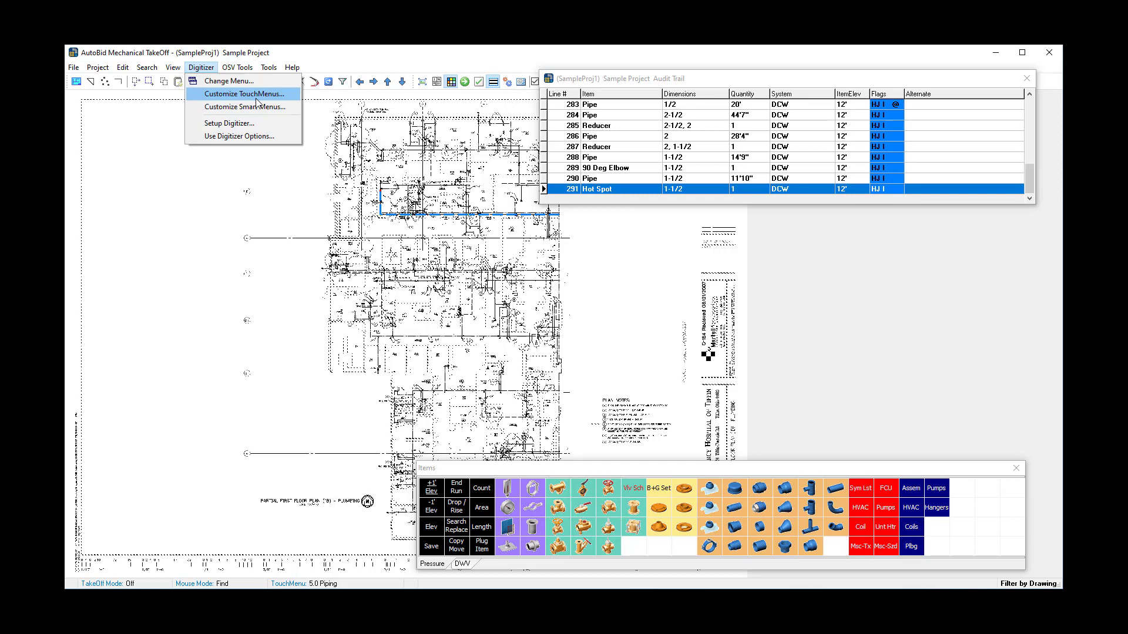
mouse_move(245, 107)
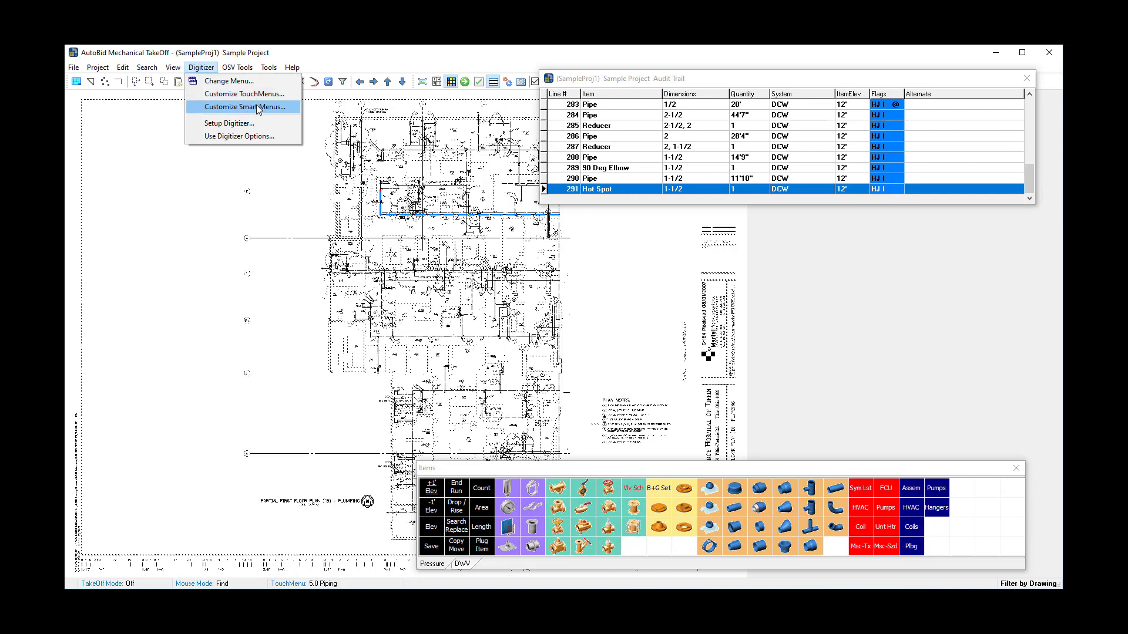
click(244, 94)
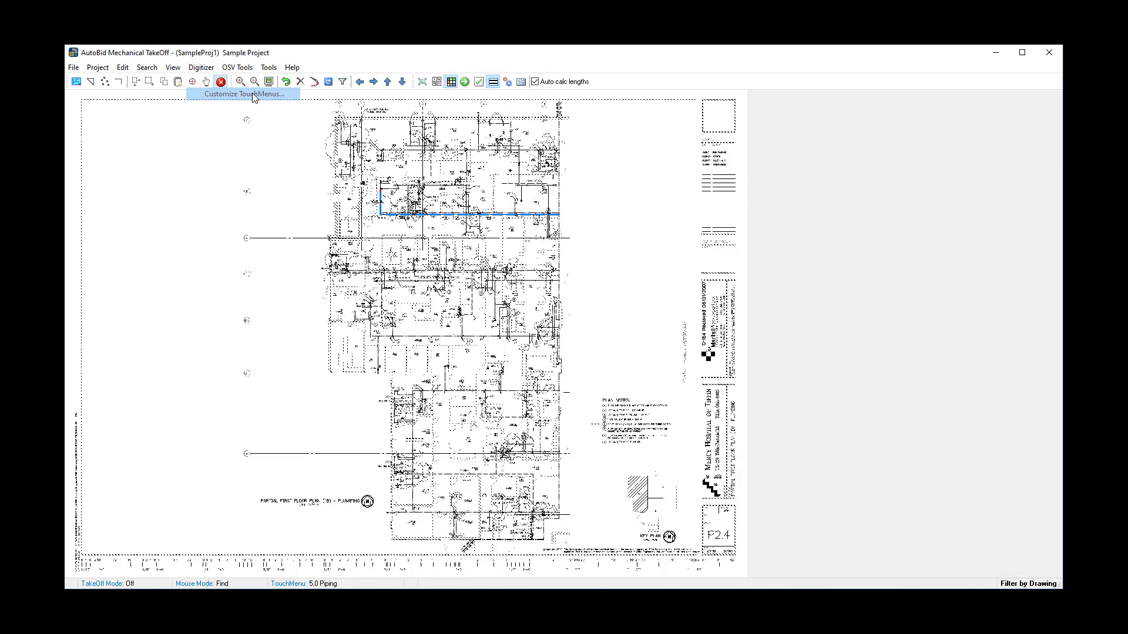
Review the 5.0 Piping touch menu's columns out to Column 33, then reach its File options.
click(243, 94)
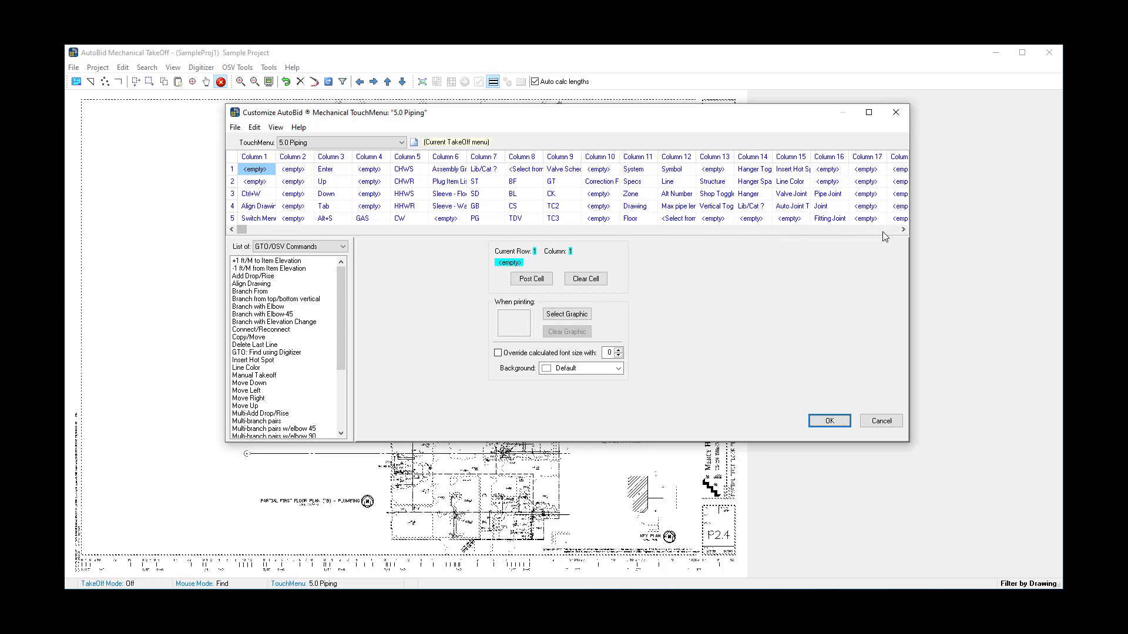
mouse_move(866, 239)
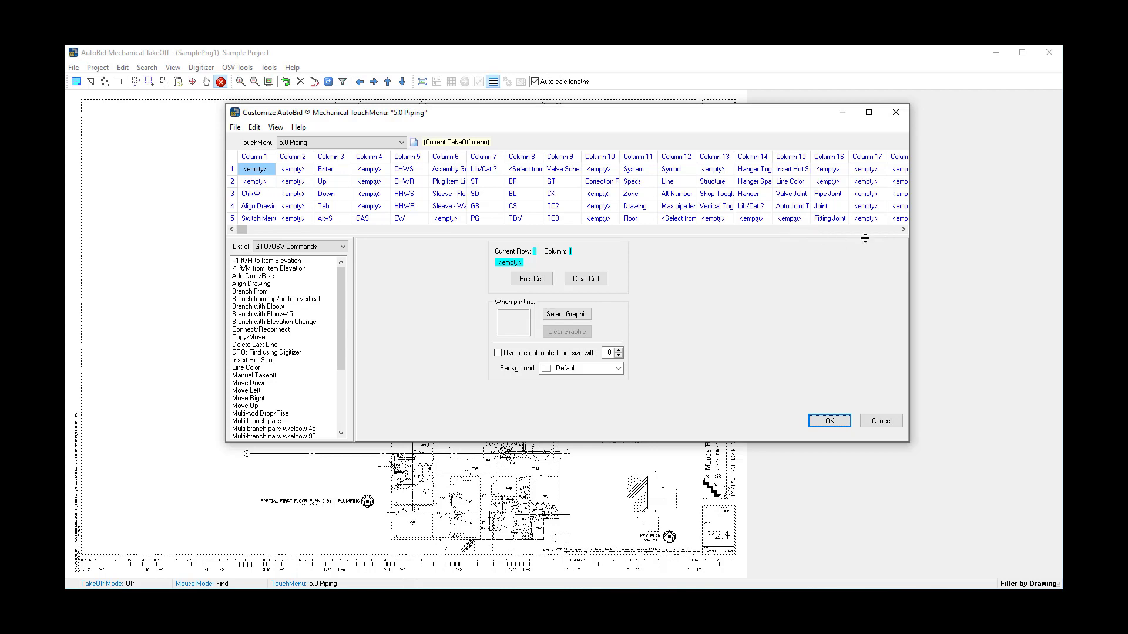
click(903, 229)
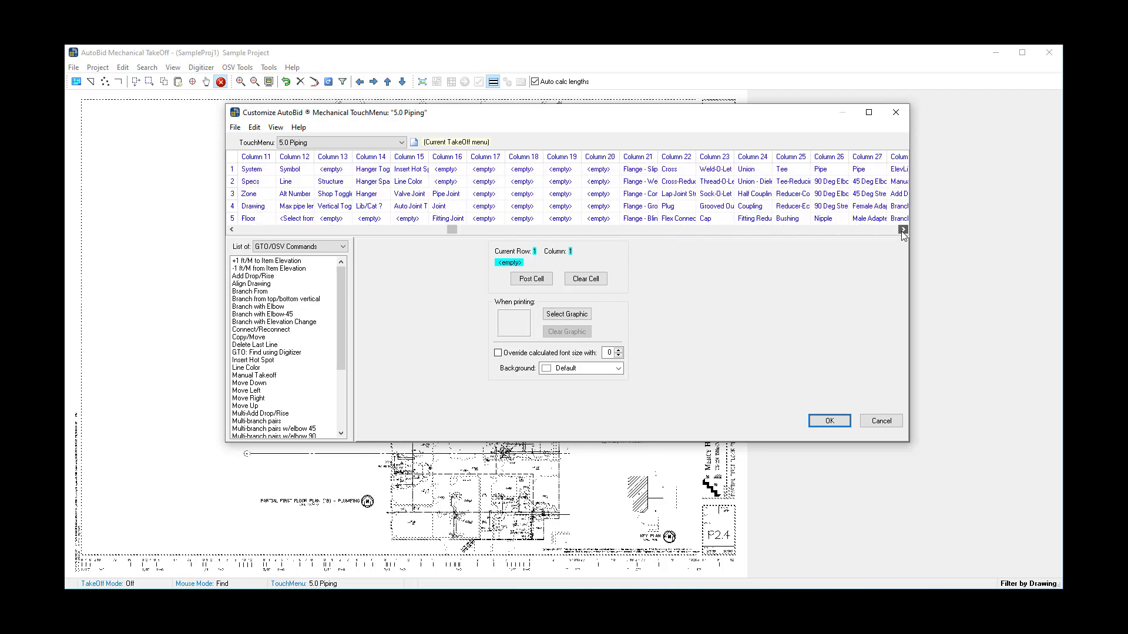
click(902, 229)
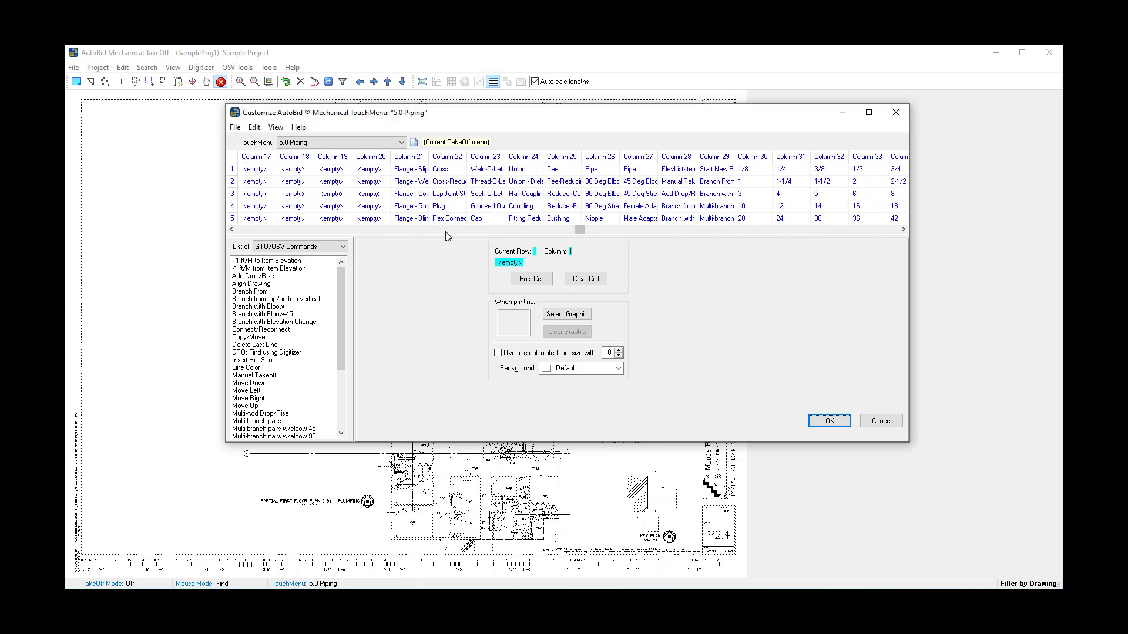
click(235, 127)
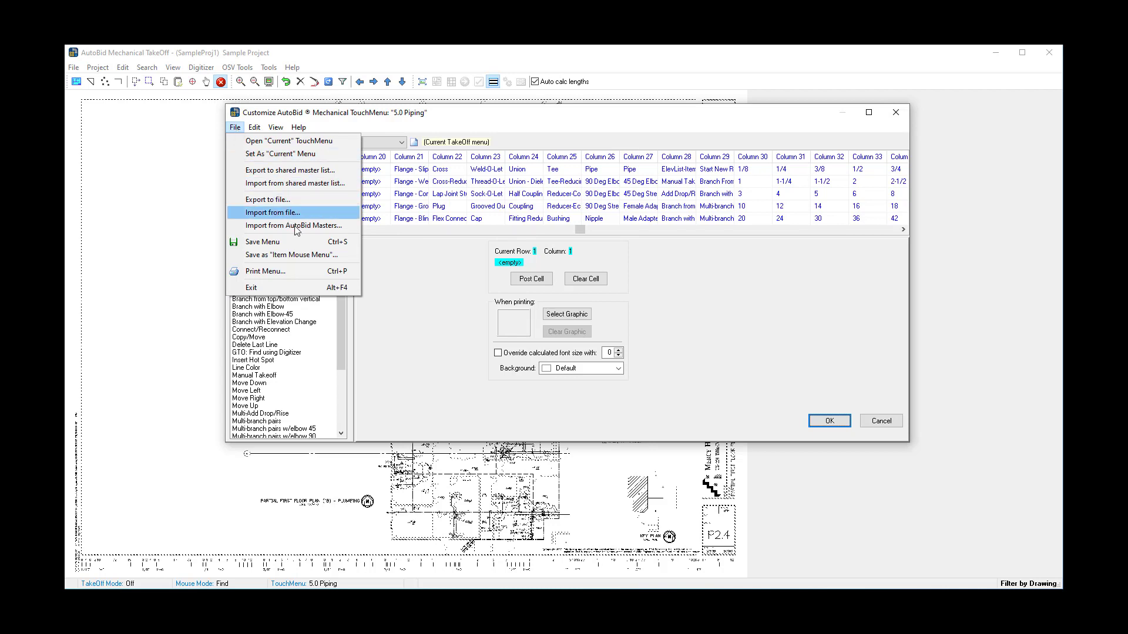
mouse_move(304, 259)
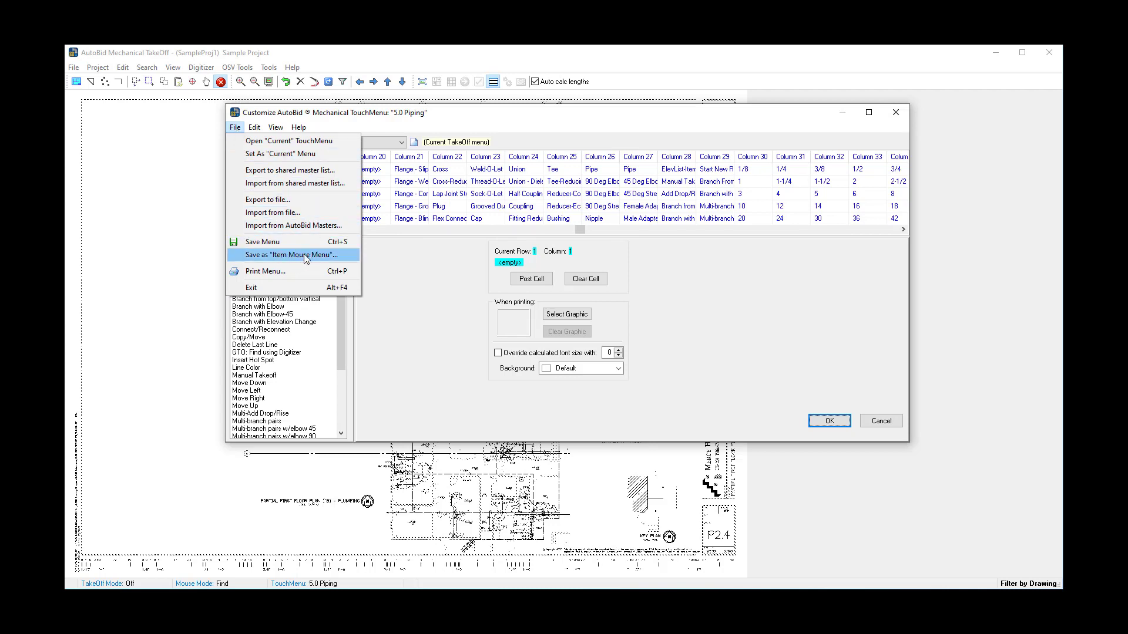
Save the 5.0 Piping menu as an Item Mouse Menu split into two tabs, 20 columns on the first.
click(287, 255)
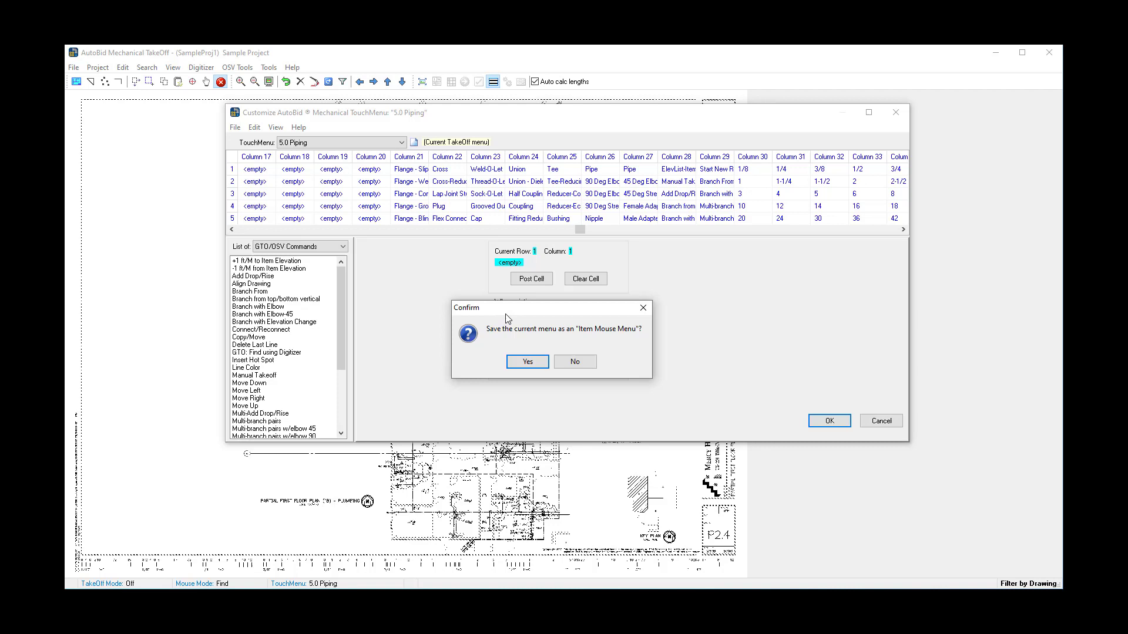
click(527, 361)
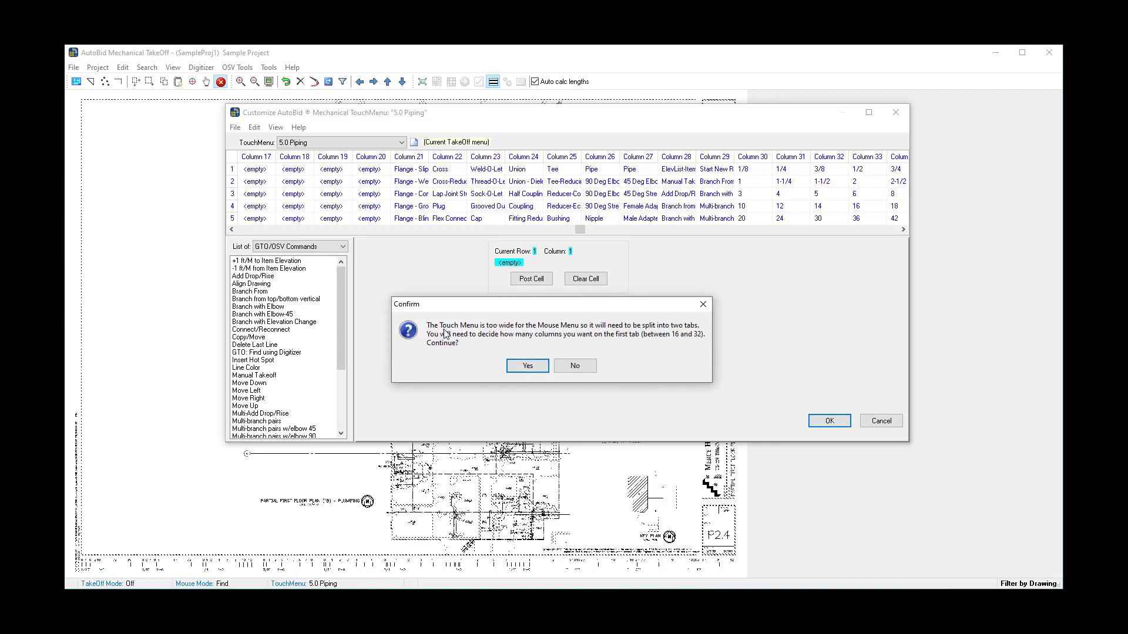
mouse_move(460, 334)
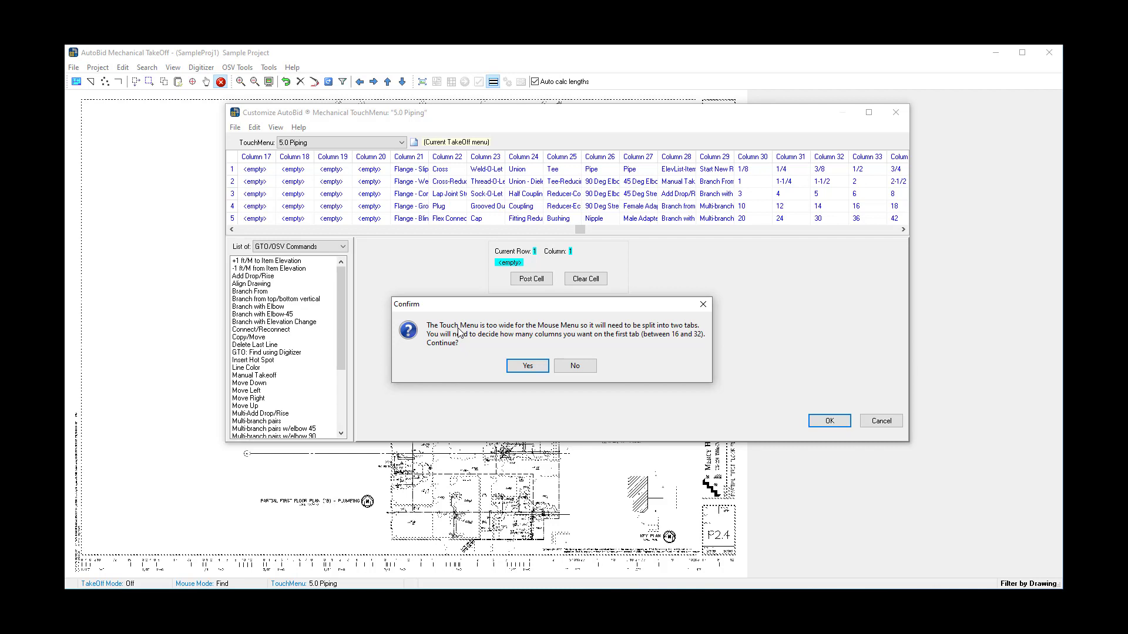
mouse_move(560, 347)
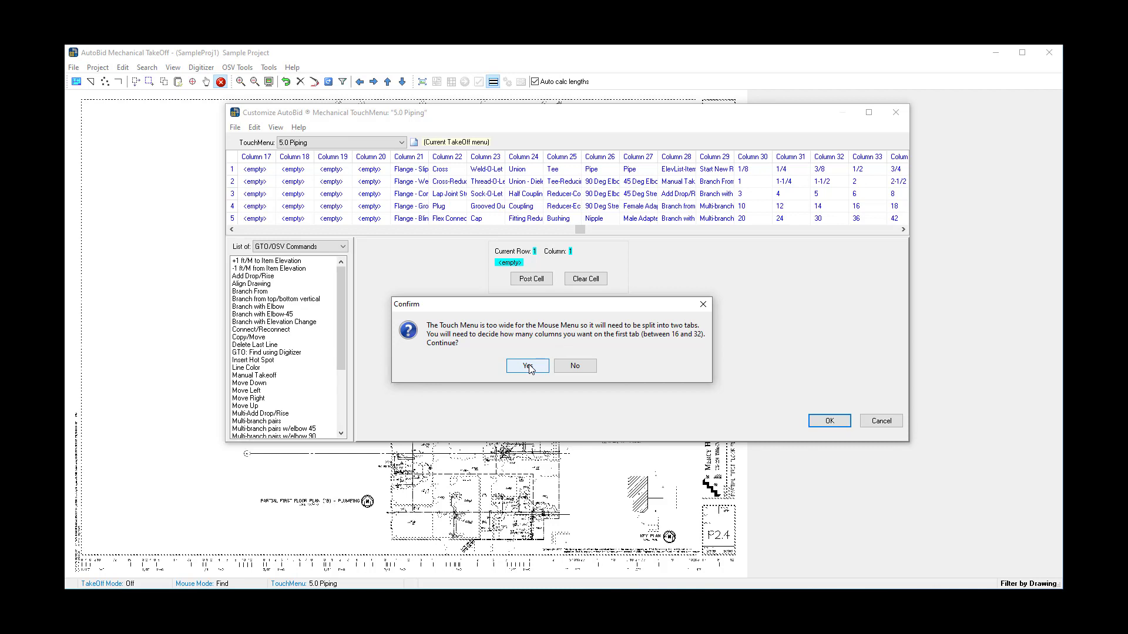
click(526, 366)
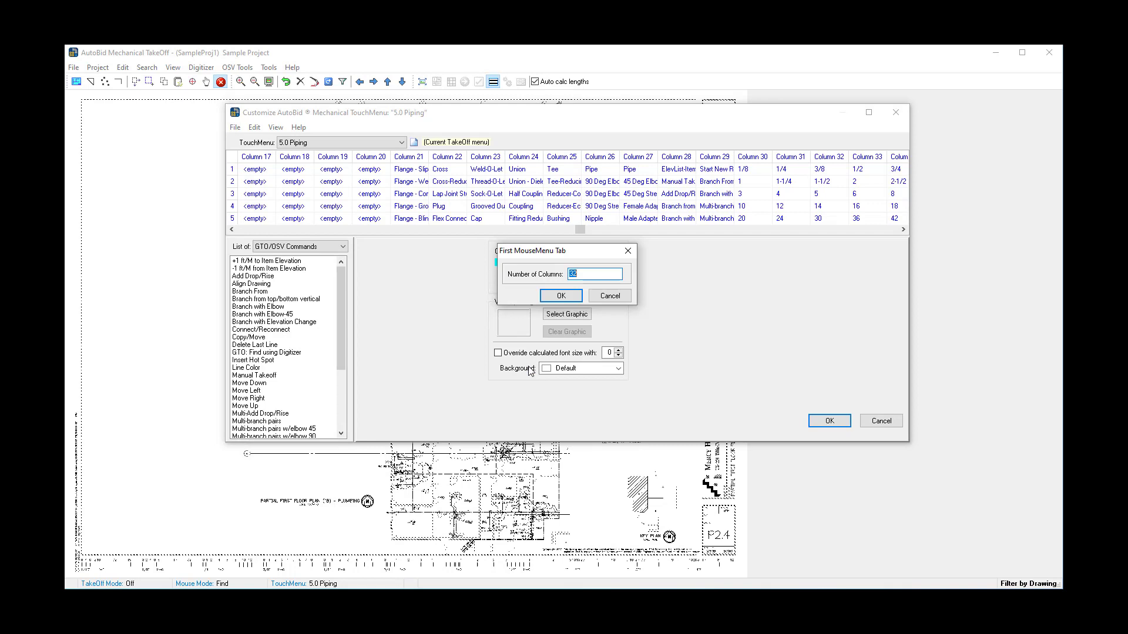
text(20)
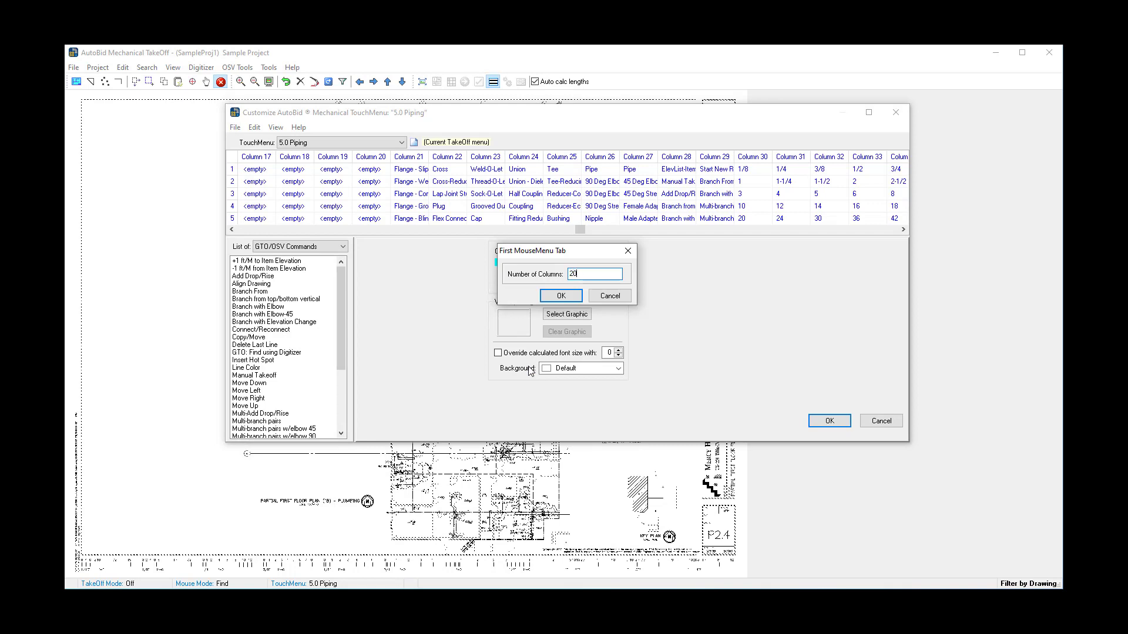
click(560, 296)
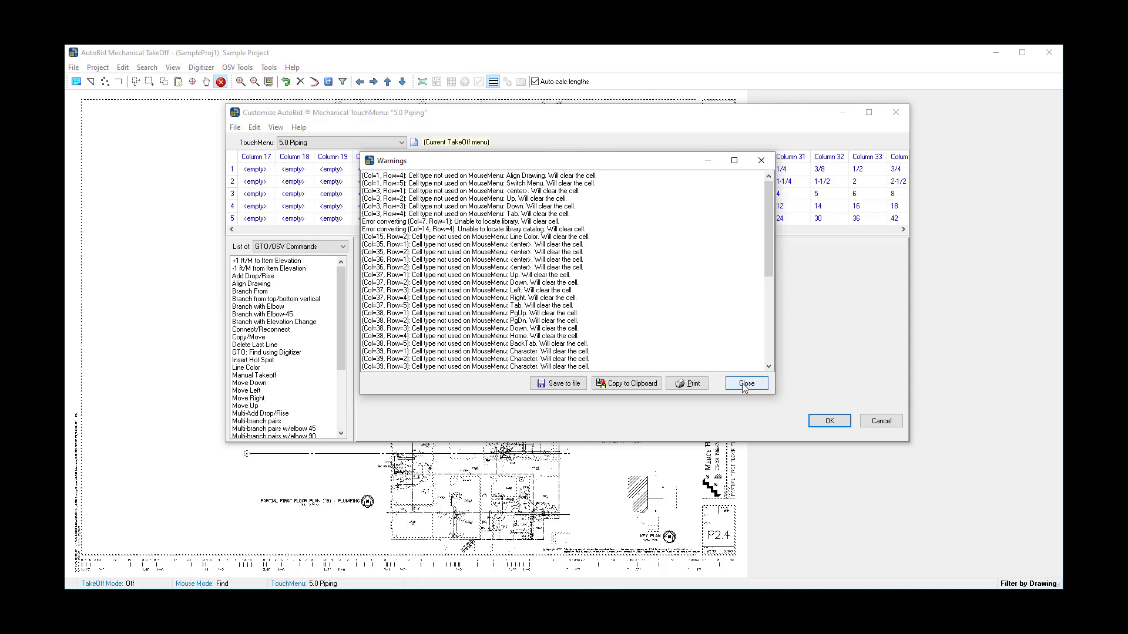
Dismiss the conversion warnings and saved confirmation, then close the Customize TouchMenu window.
click(746, 383)
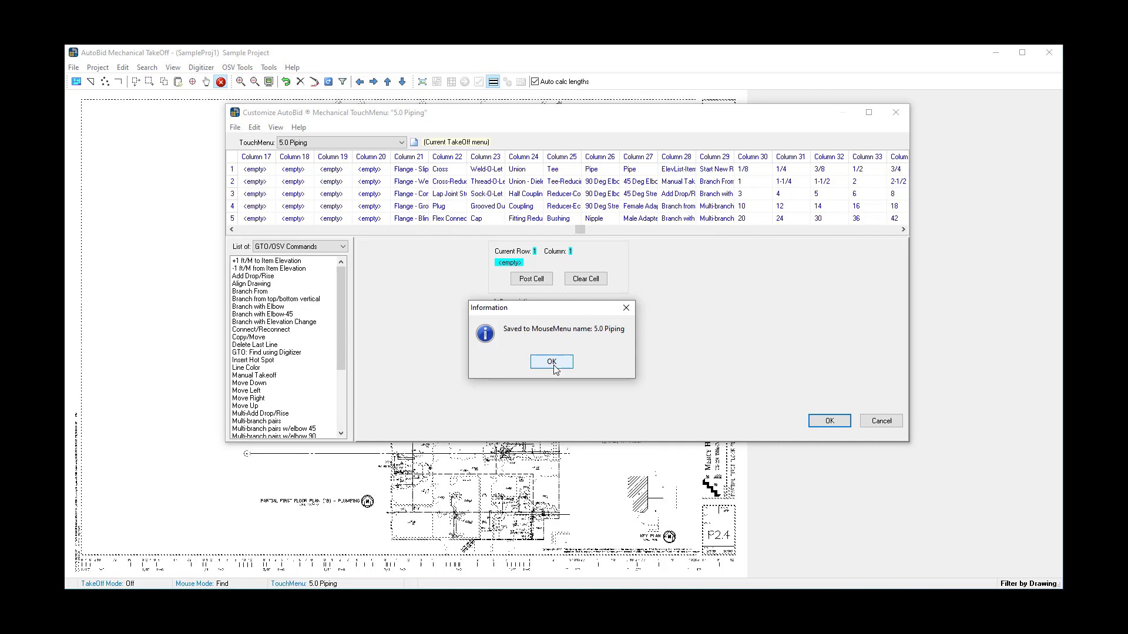
click(550, 361)
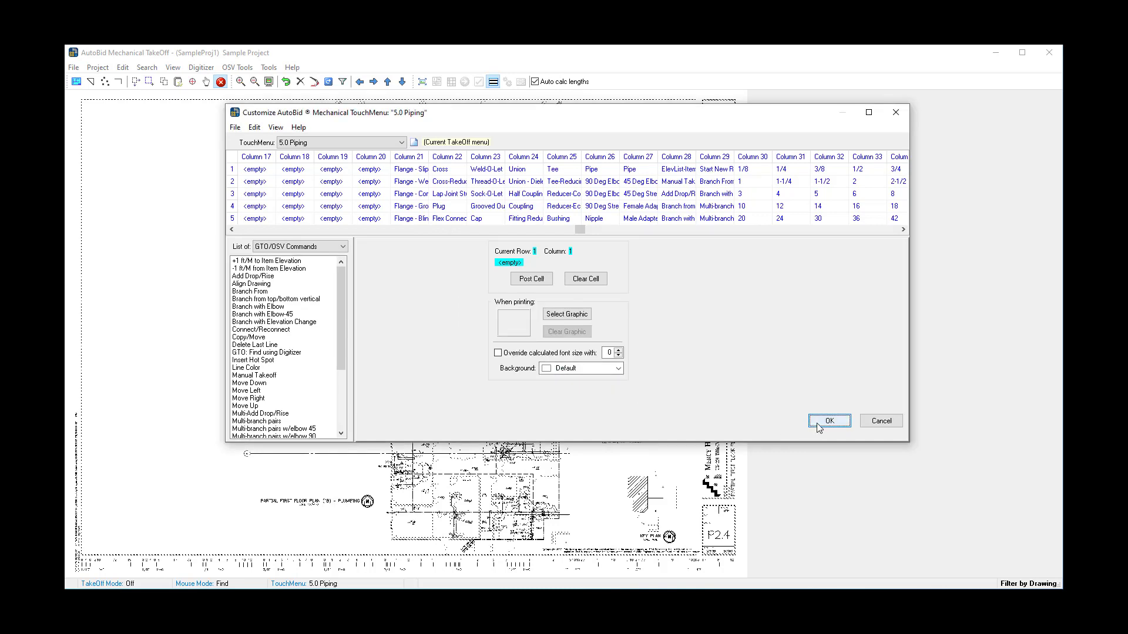
click(829, 420)
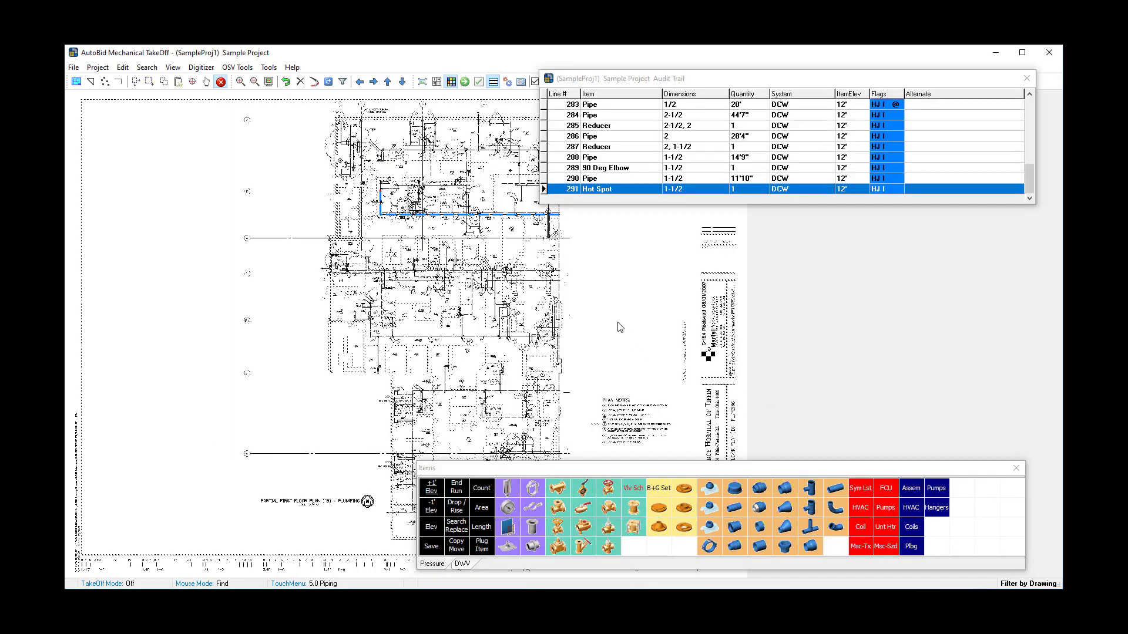
Load the 5.0 Piping menu in Customize MouseMenu Items and view its second tab.
click(268, 67)
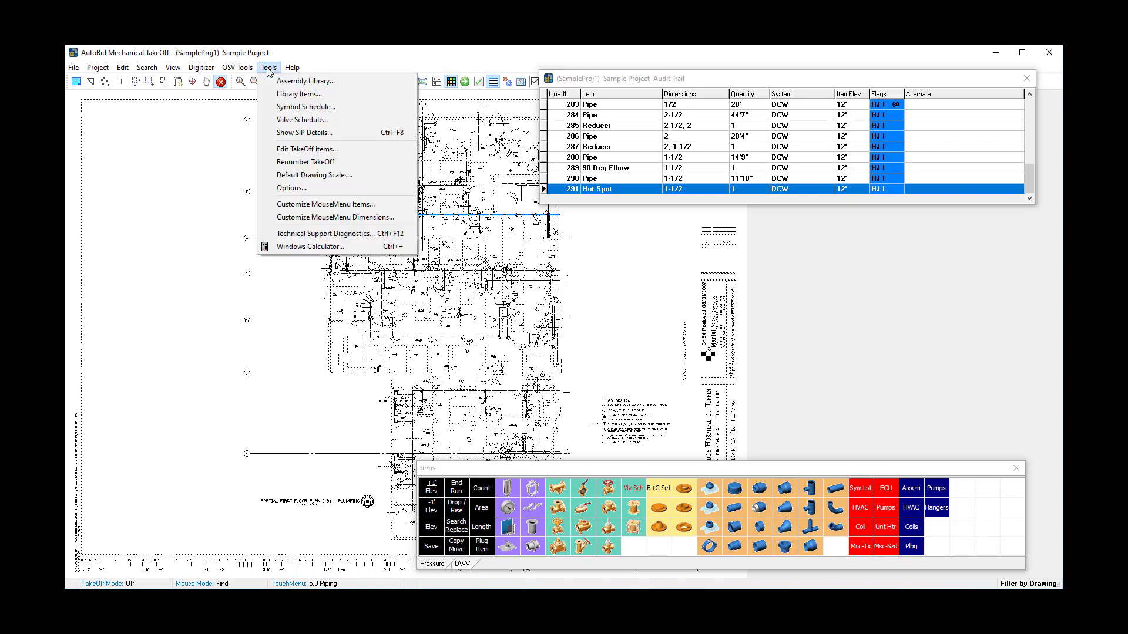
mouse_move(325, 203)
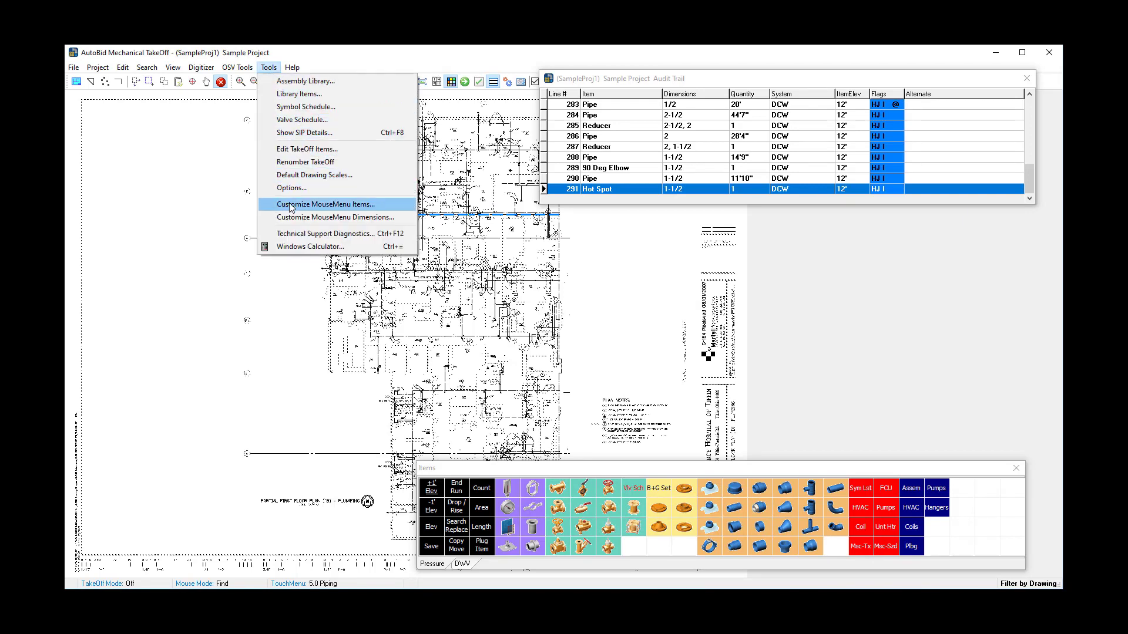
click(325, 204)
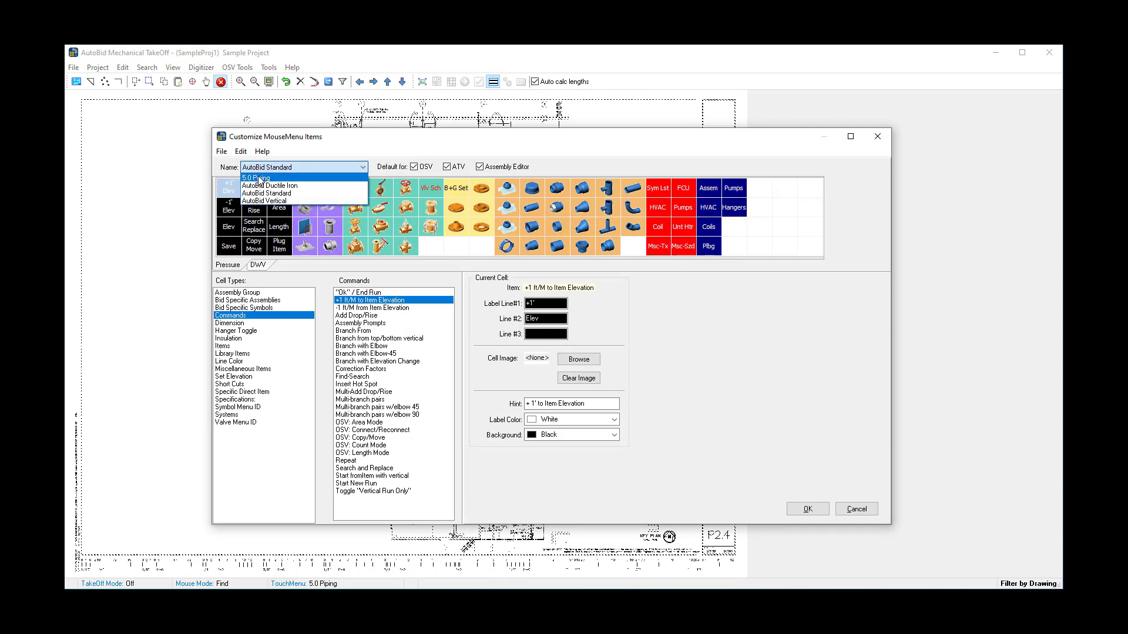
click(256, 177)
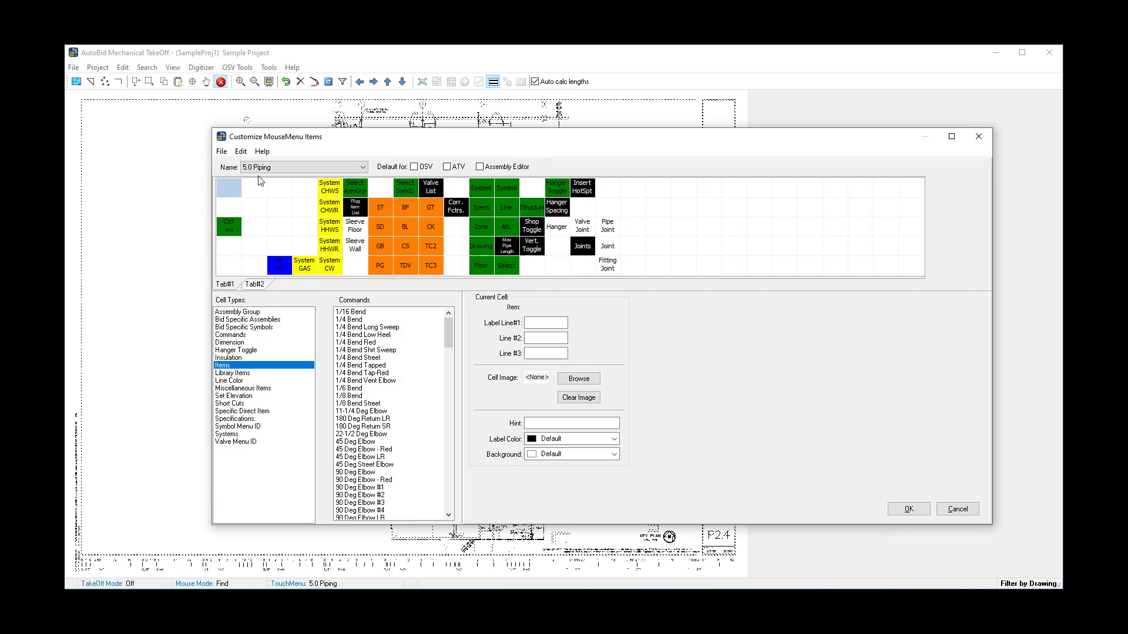
mouse_move(222, 300)
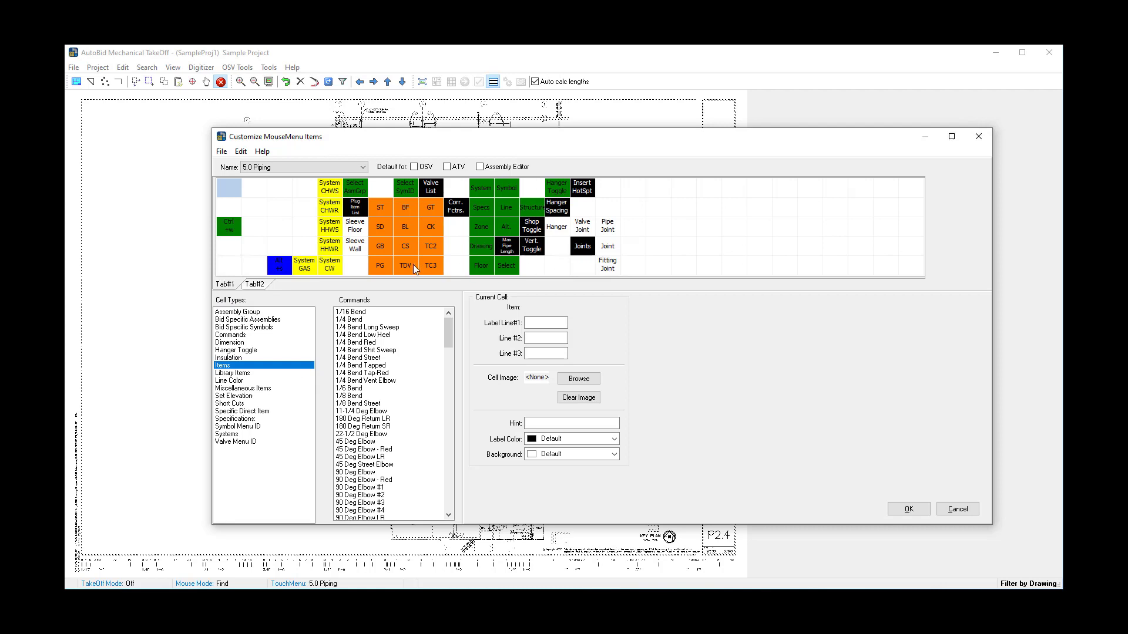
mouse_move(406, 266)
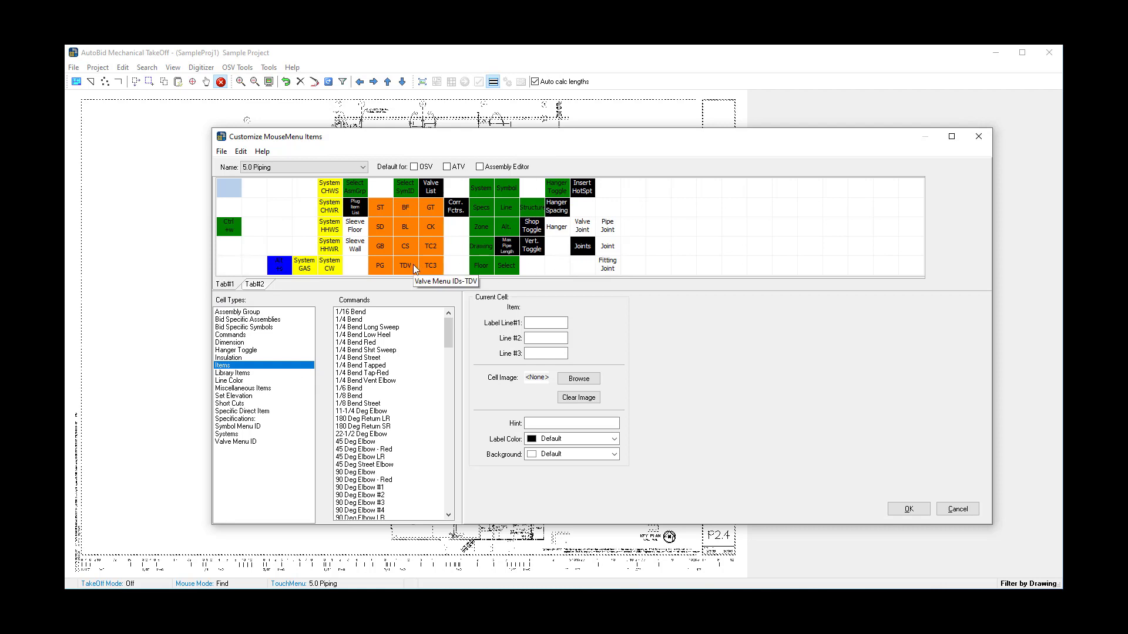
mouse_move(415, 268)
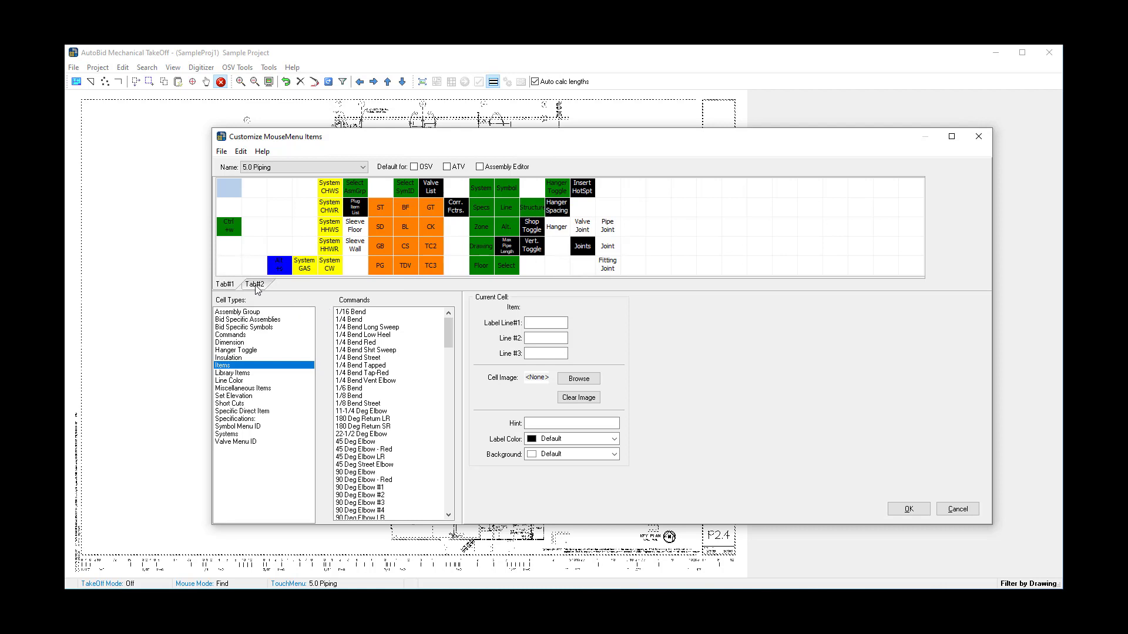
click(225, 283)
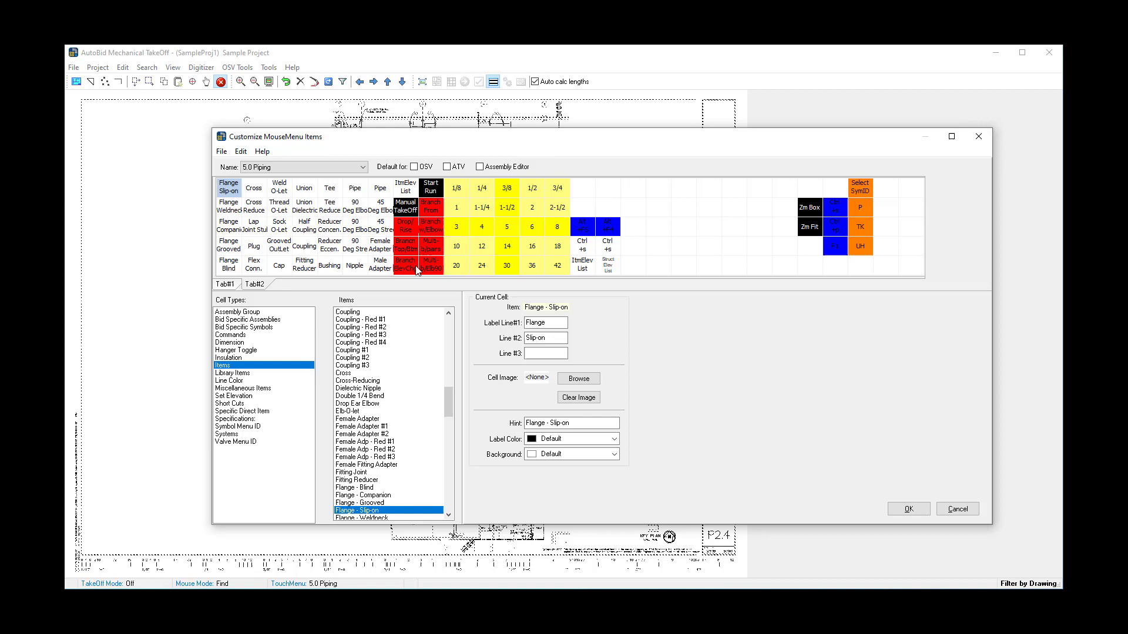
mouse_move(350, 190)
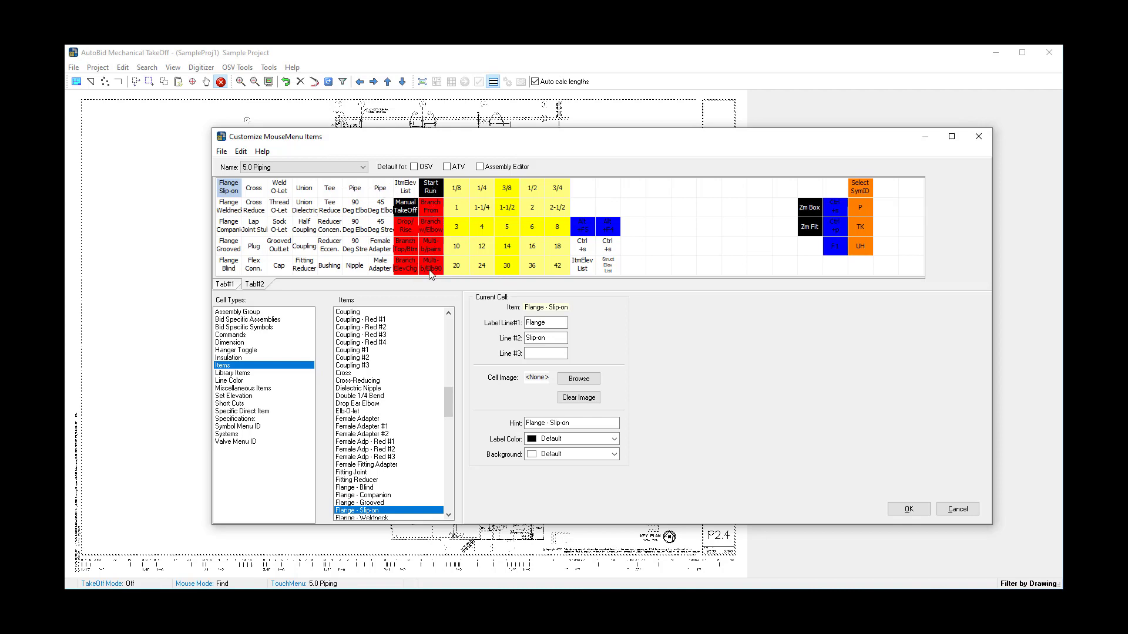
mouse_move(431, 266)
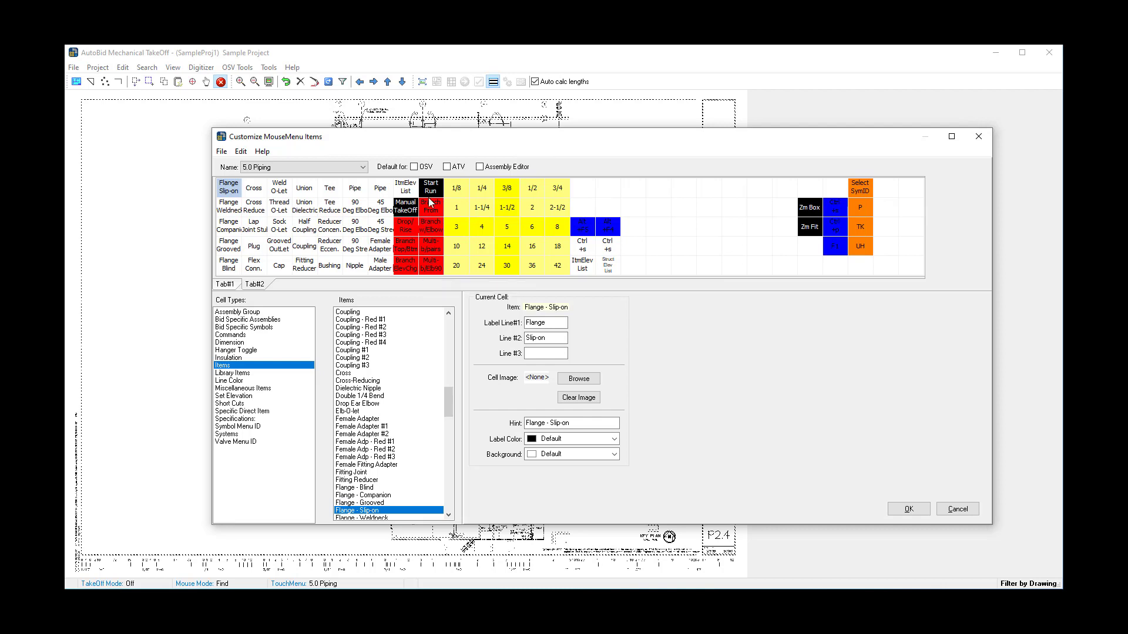
mouse_move(515, 271)
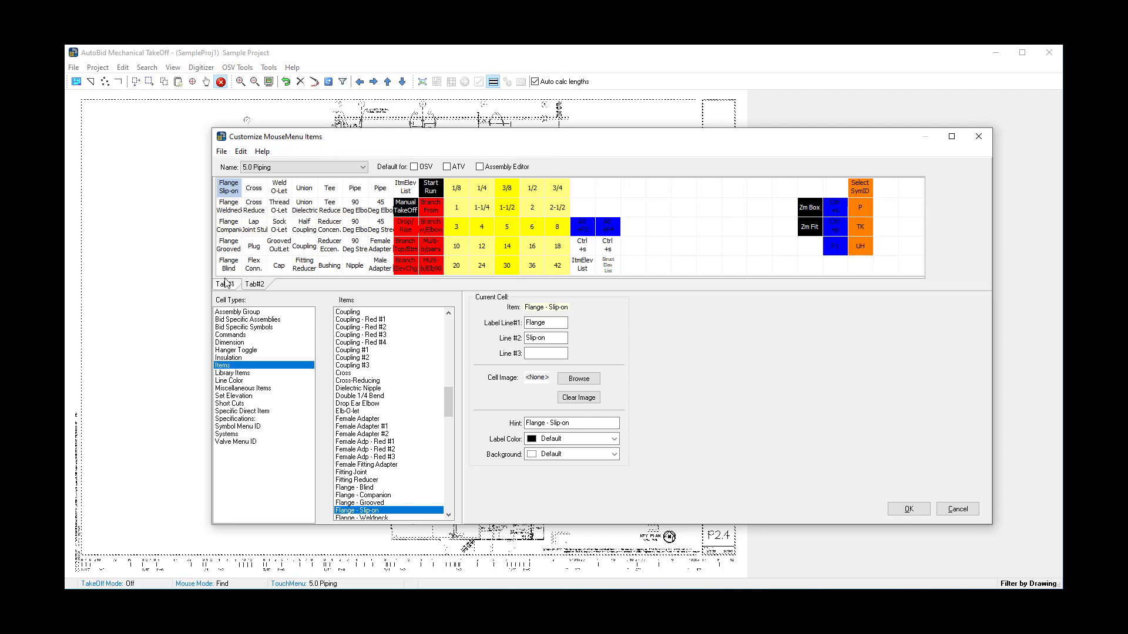
click(255, 284)
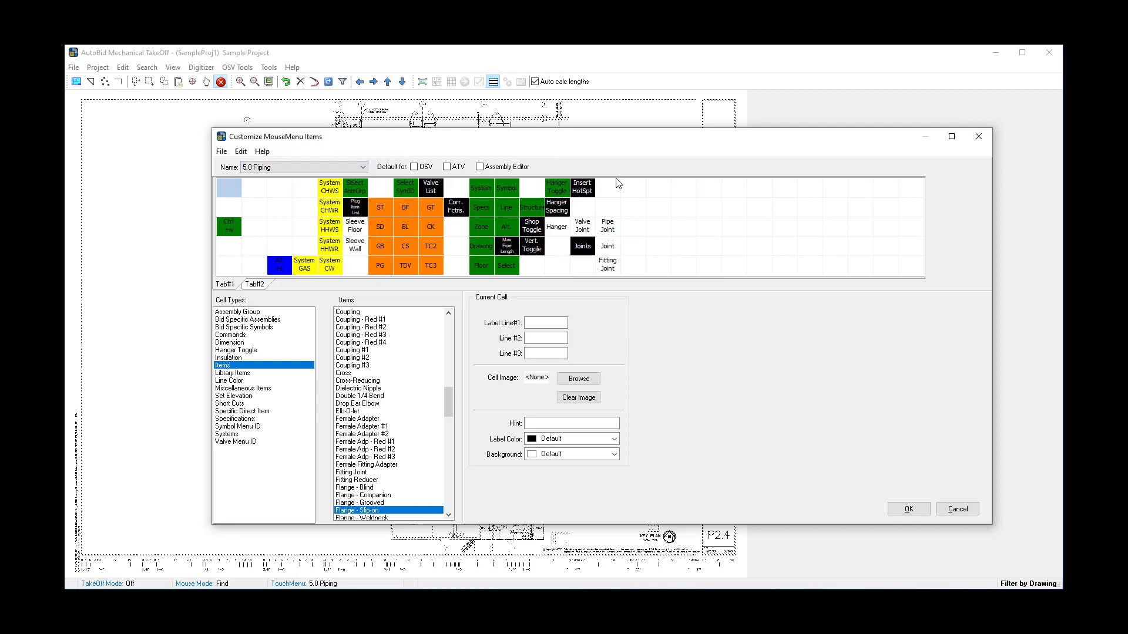
mouse_move(479, 257)
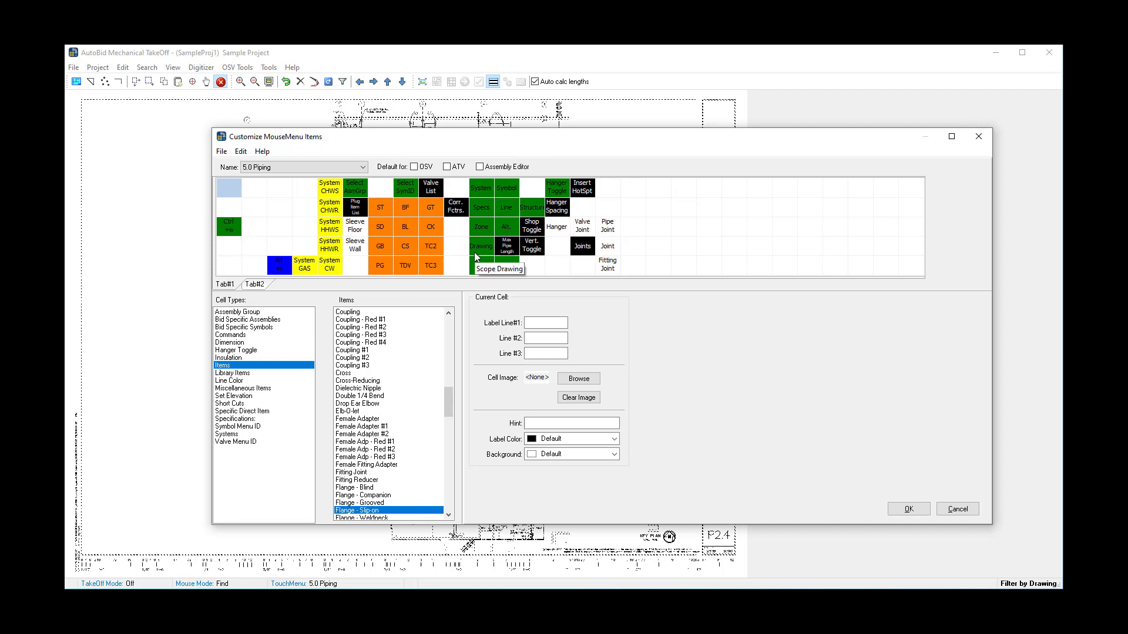
click(255, 283)
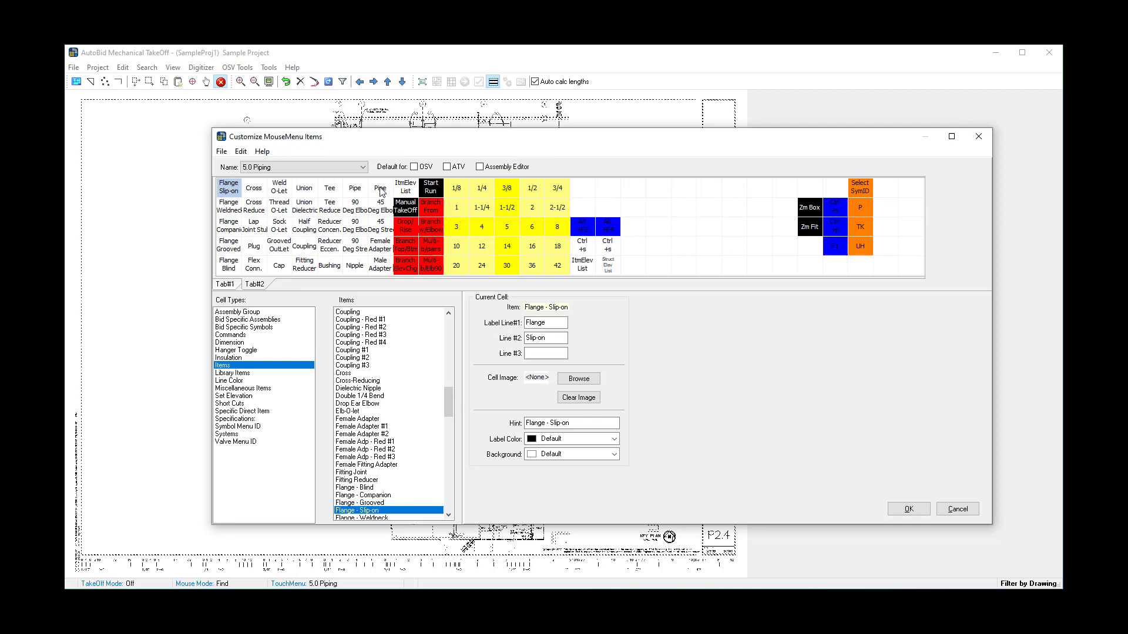
click(380, 187)
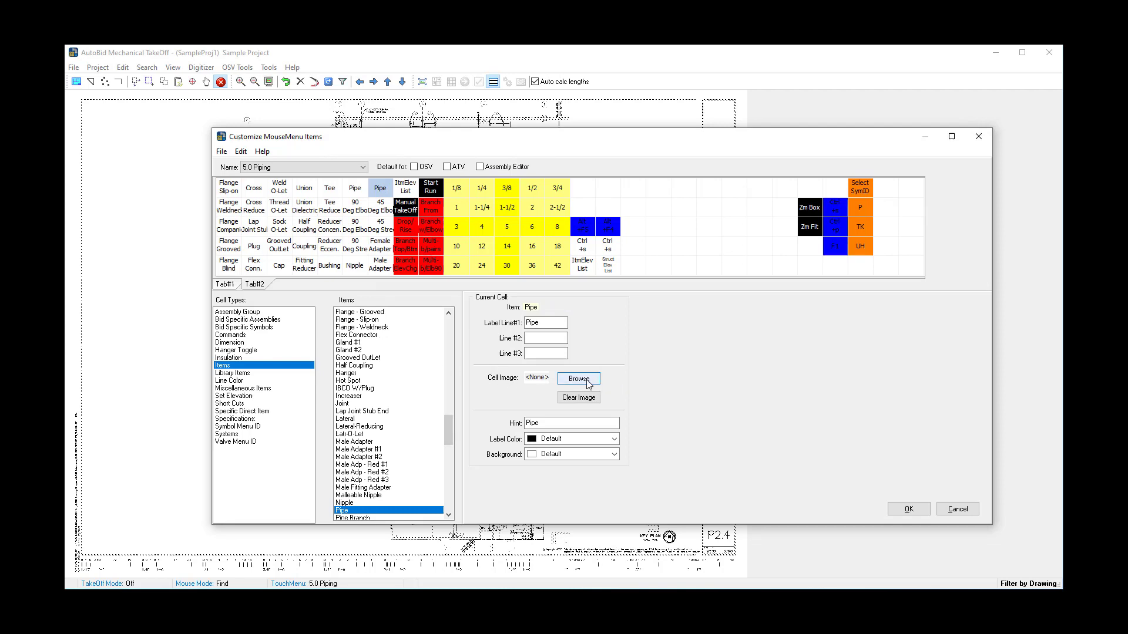
Assign 32Pipe.bmp from the Bmp folder as the Pipe cell's image.
click(578, 380)
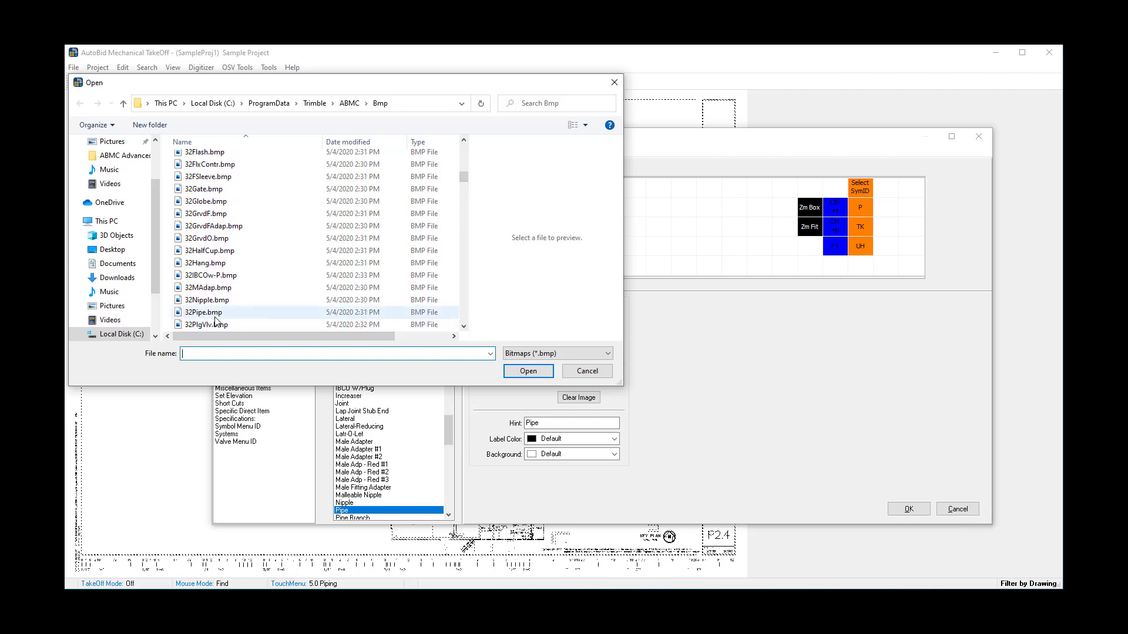
click(203, 311)
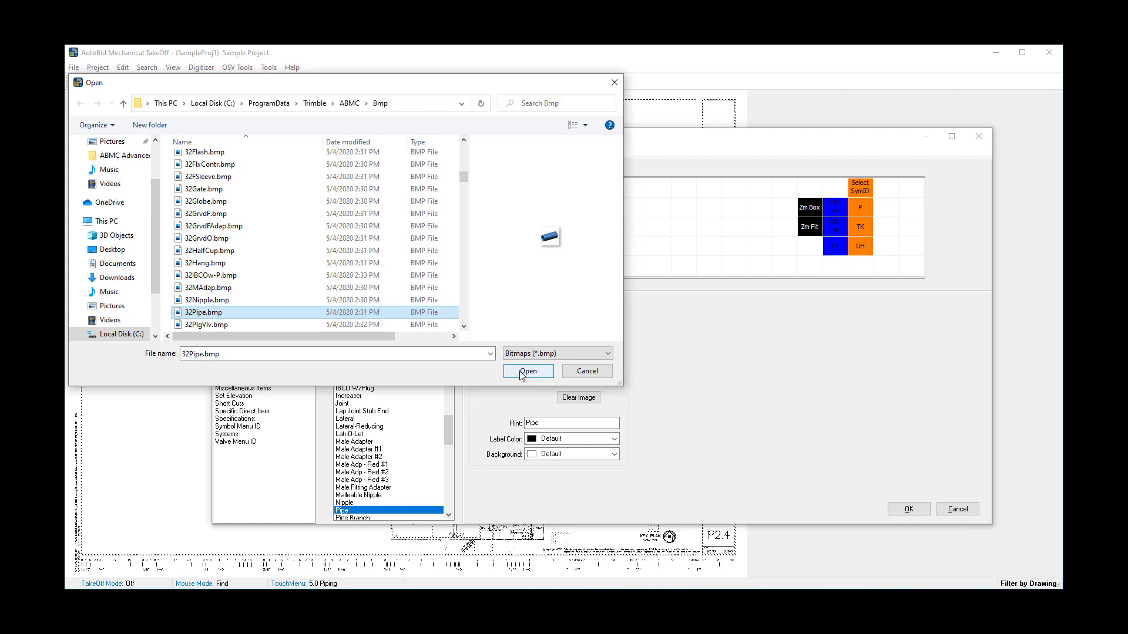
click(526, 371)
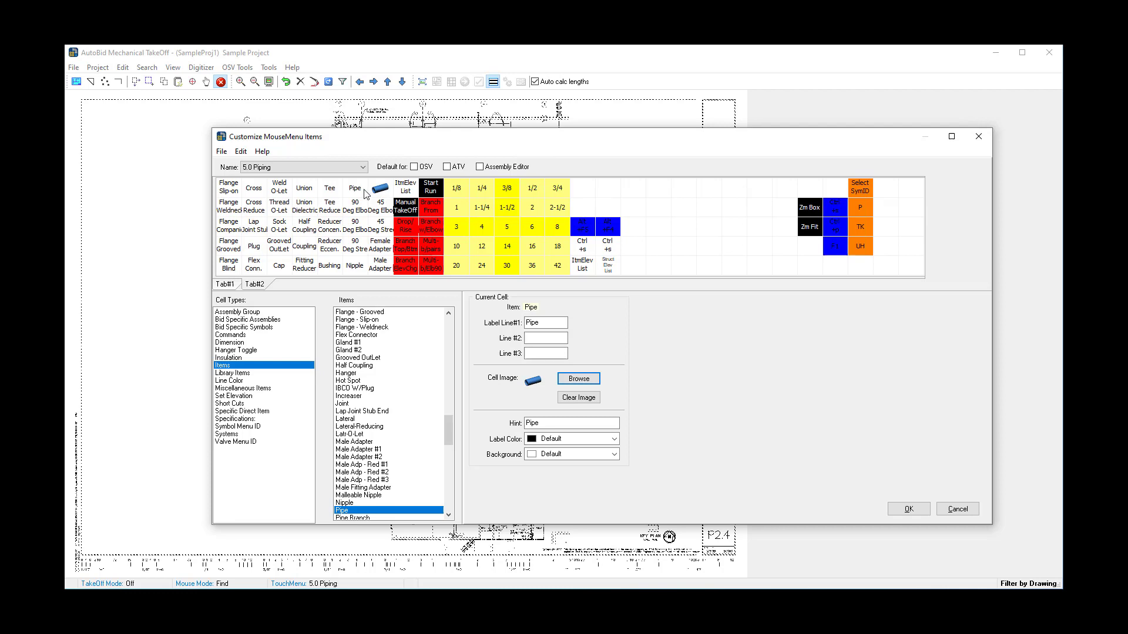
mouse_move(373, 213)
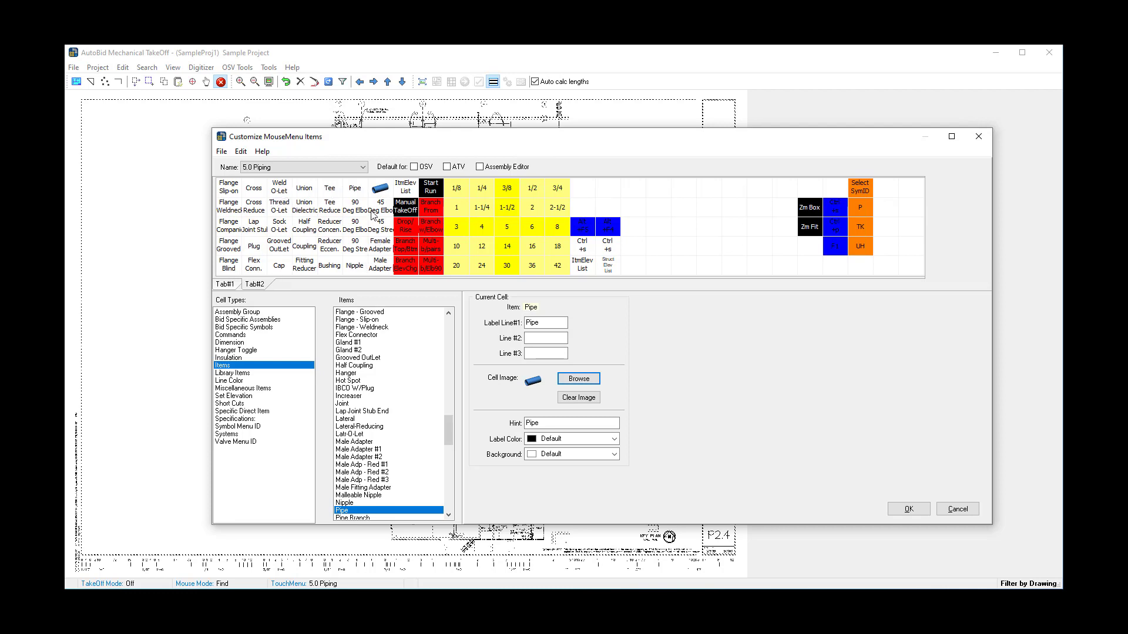
mouse_move(373, 214)
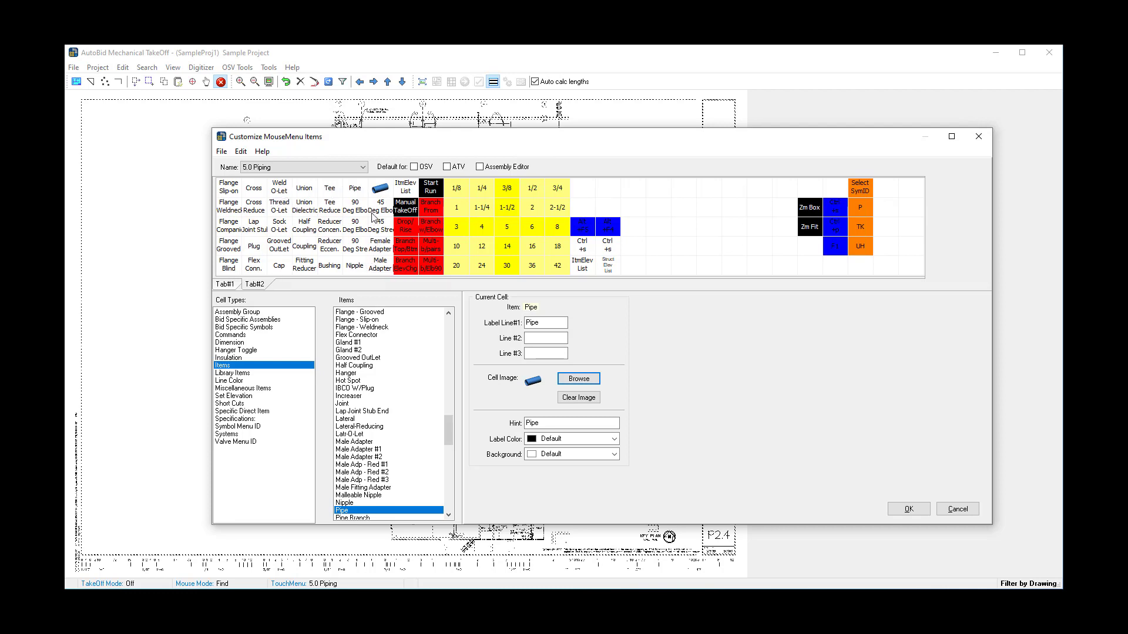
mouse_move(231, 188)
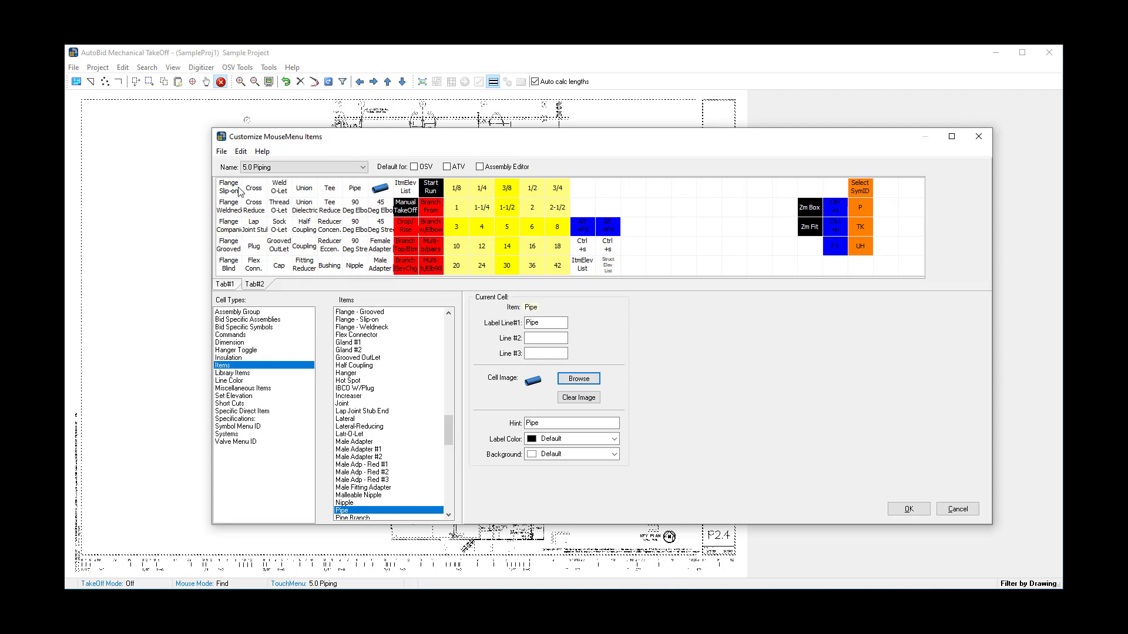
Set 5.0 Piping as Default for OSV, confirm, and show Tab#2 on the docked Items menu.
click(413, 166)
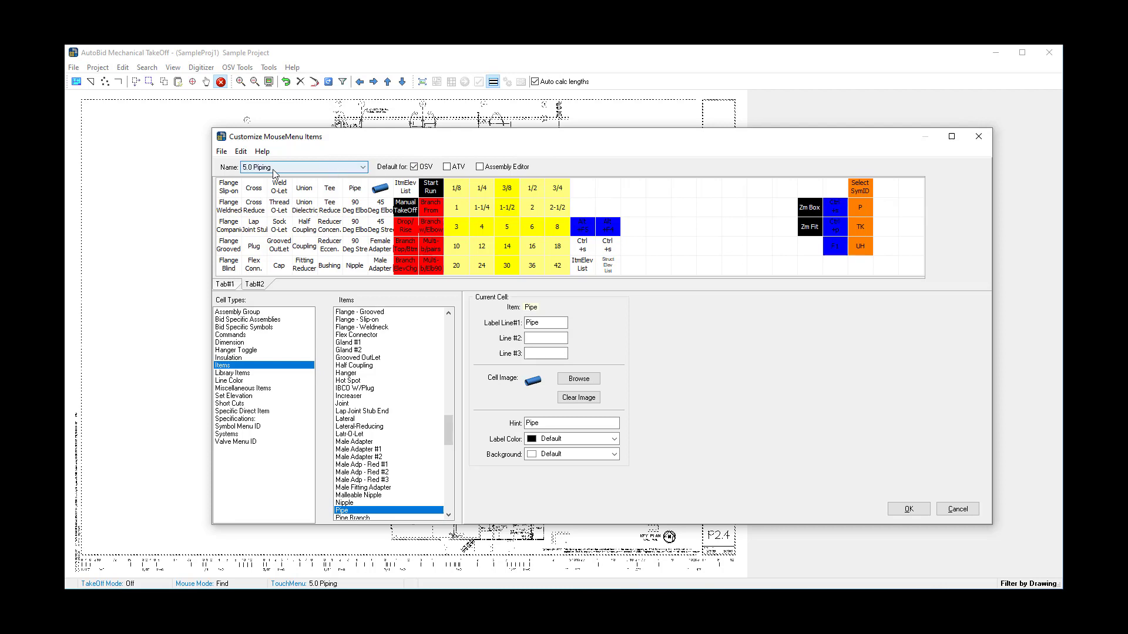
click(446, 166)
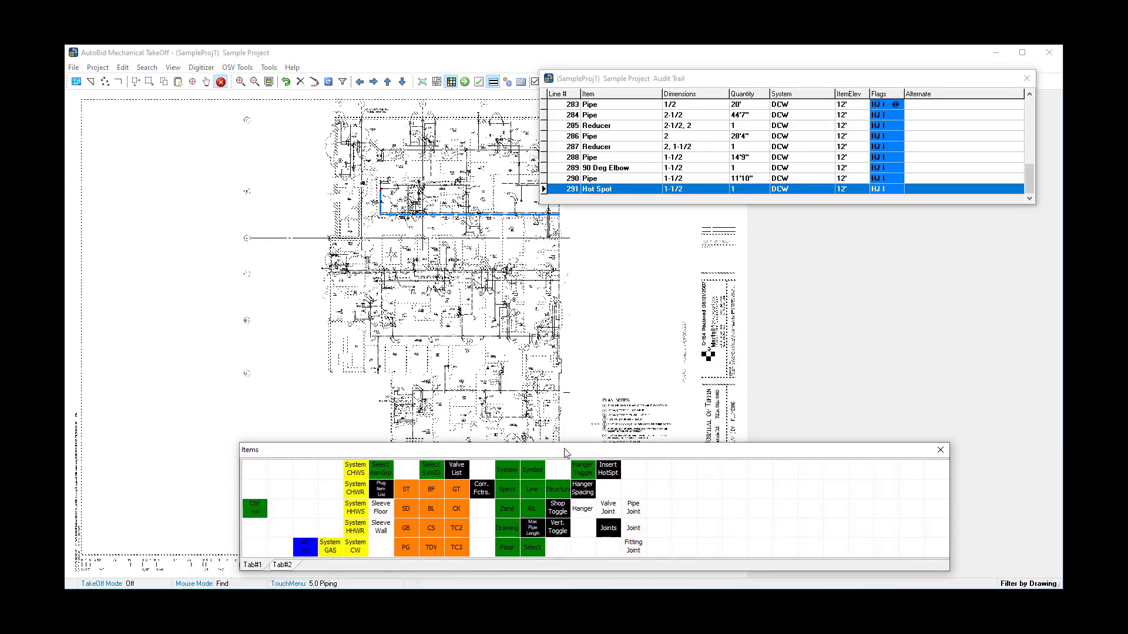
click(279, 565)
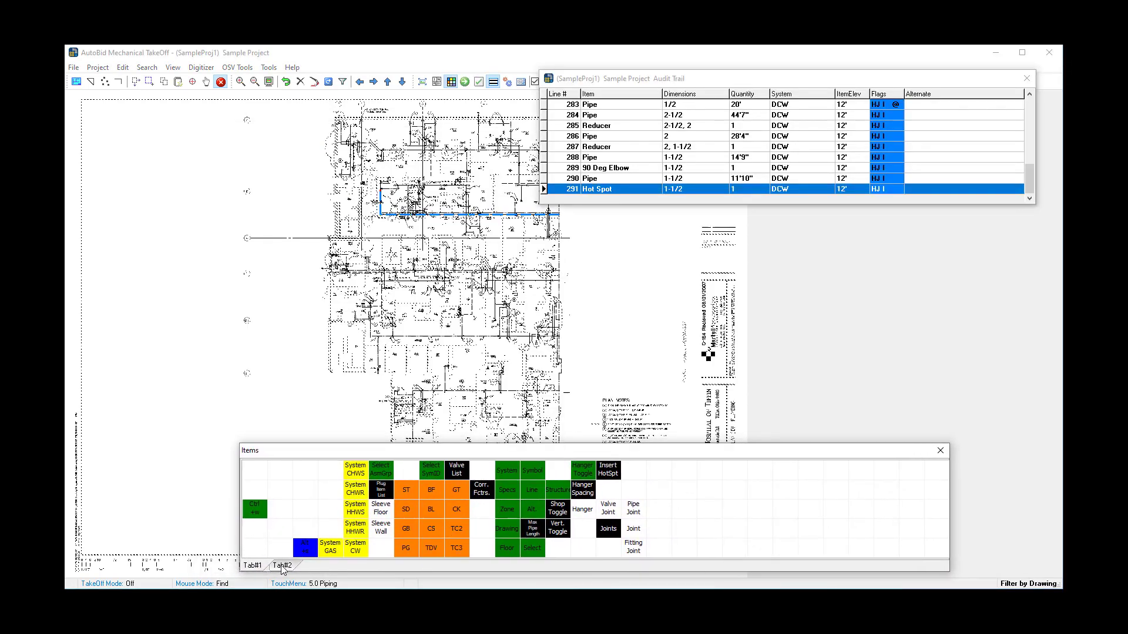
click(280, 565)
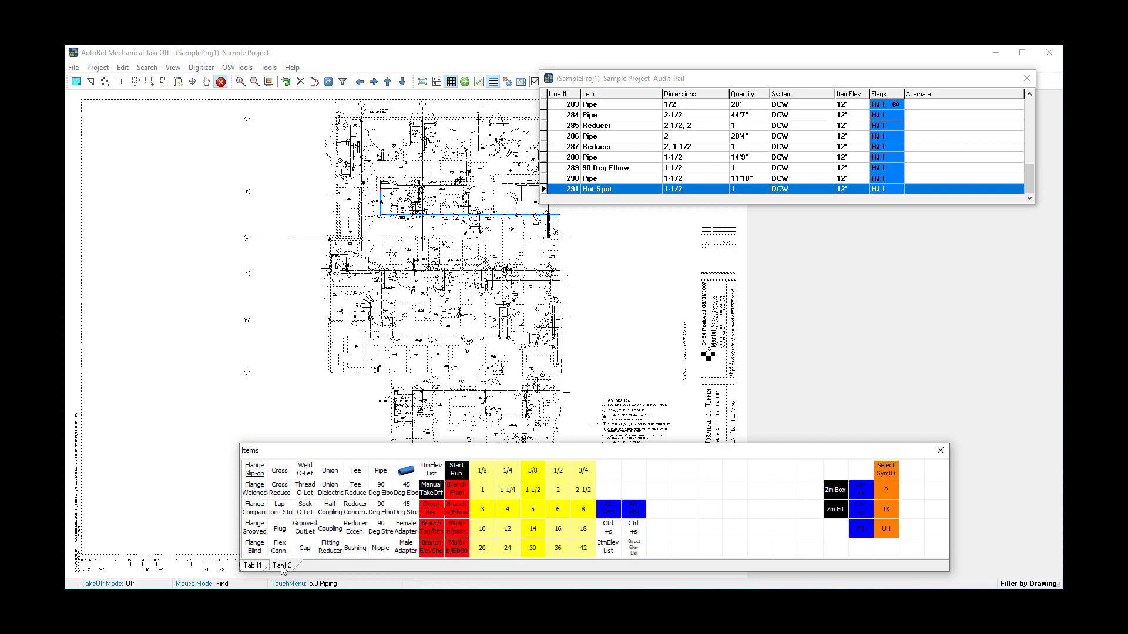